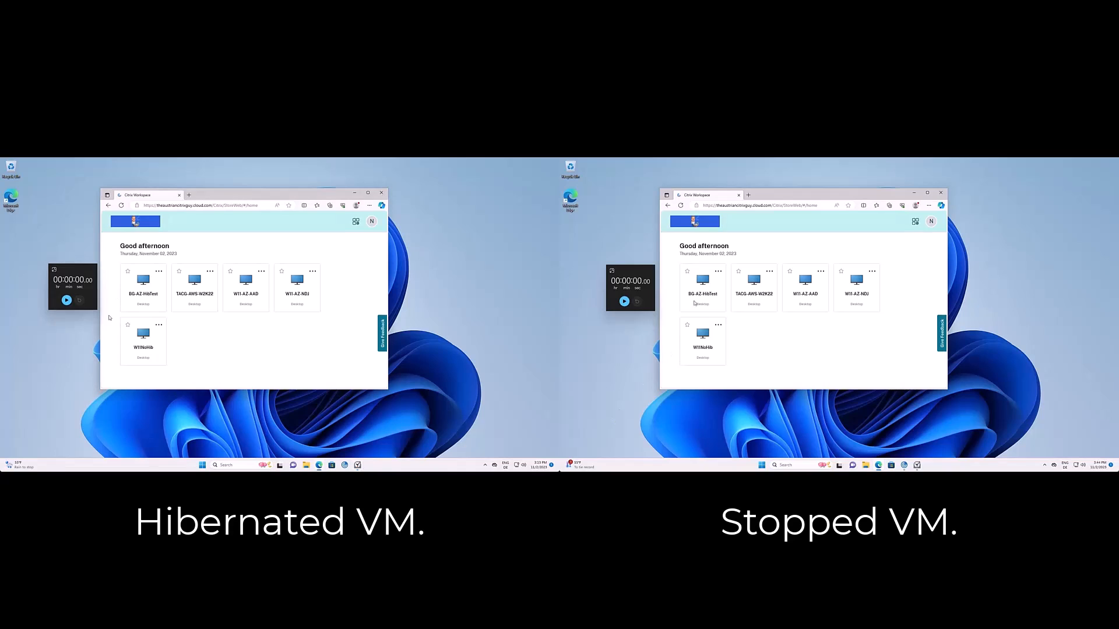
Launch the BG-AZ-HibTest desktop from both portals; the hibernated VM resumes with its Notepad text intact.
left_click(143, 279)
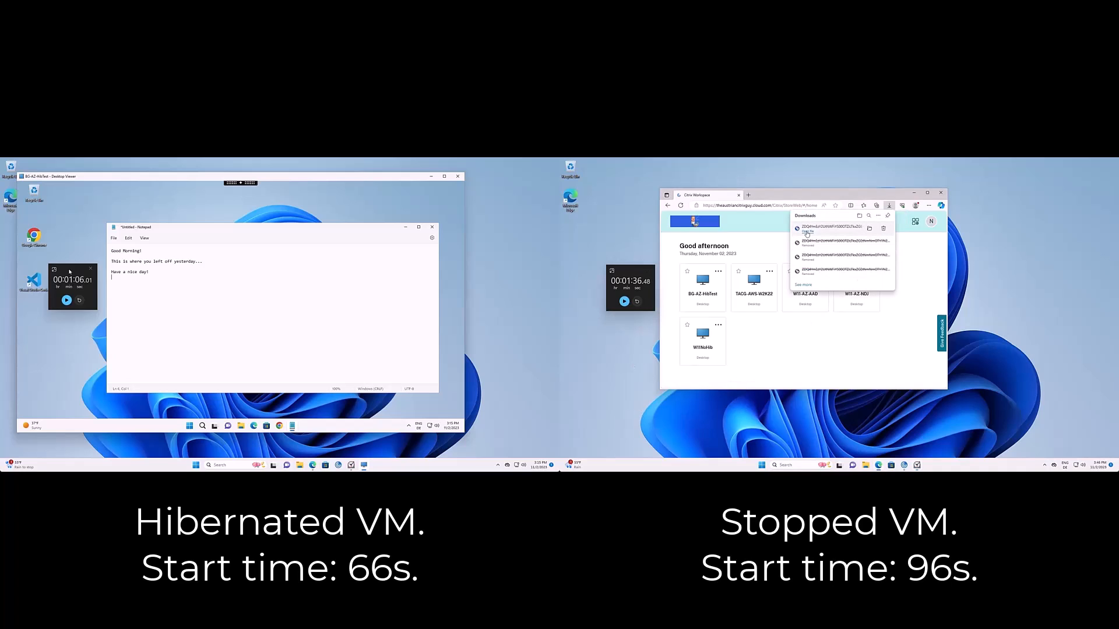
left_click(702, 288)
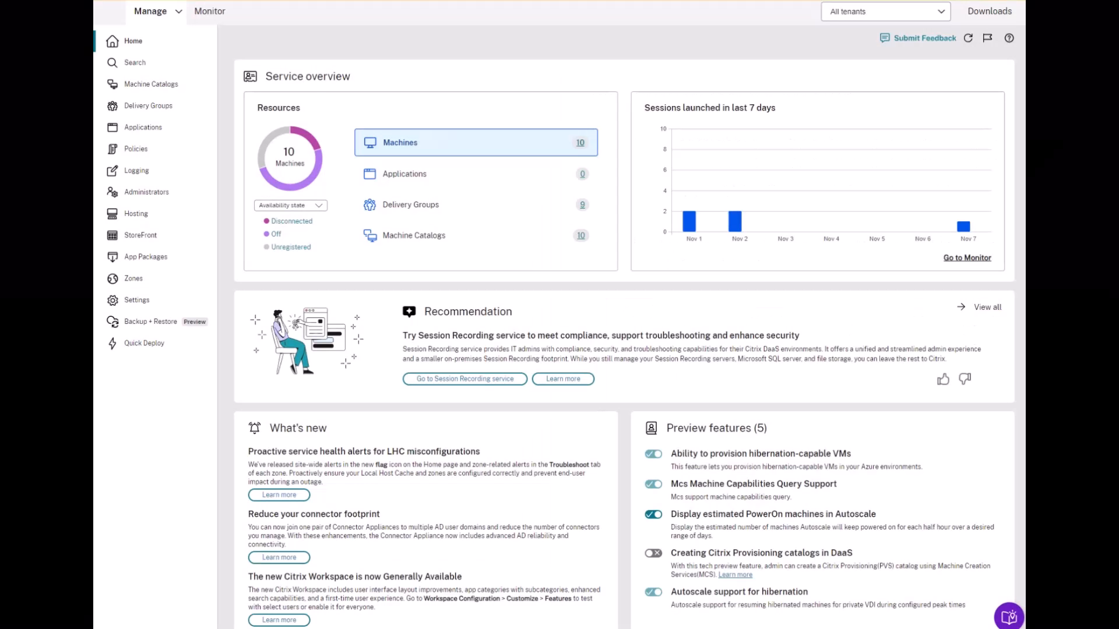
mouse_move(860, 459)
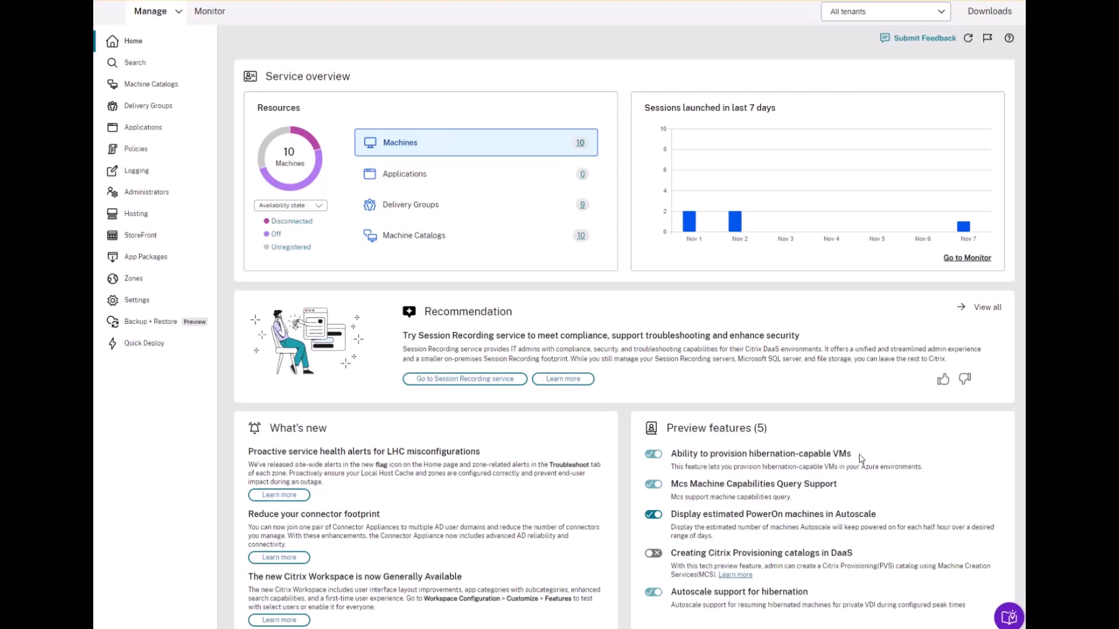
Show the hibernation-capable VMs preview feature enabled and Azure's Hibernation Preview registered.
double_click(760, 453)
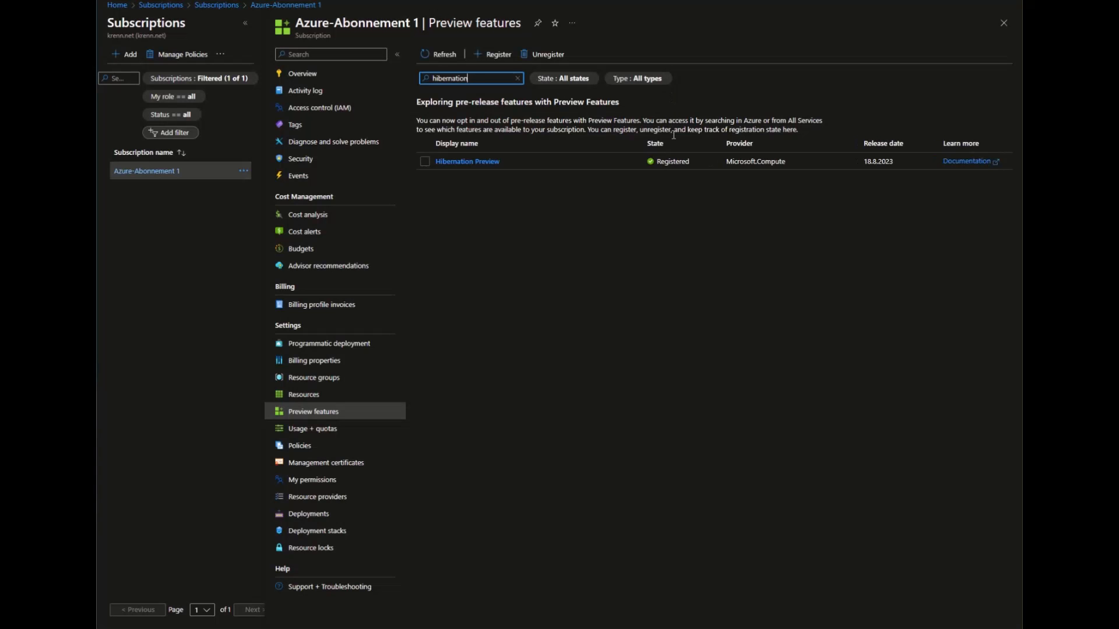
mouse_move(557, 197)
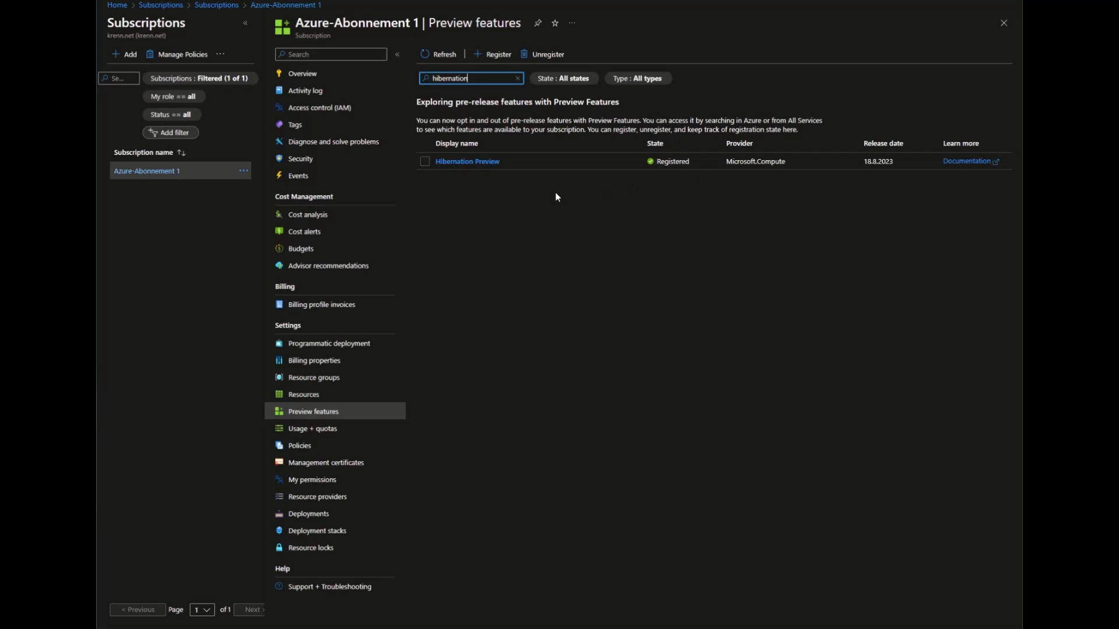
left_click(467, 161)
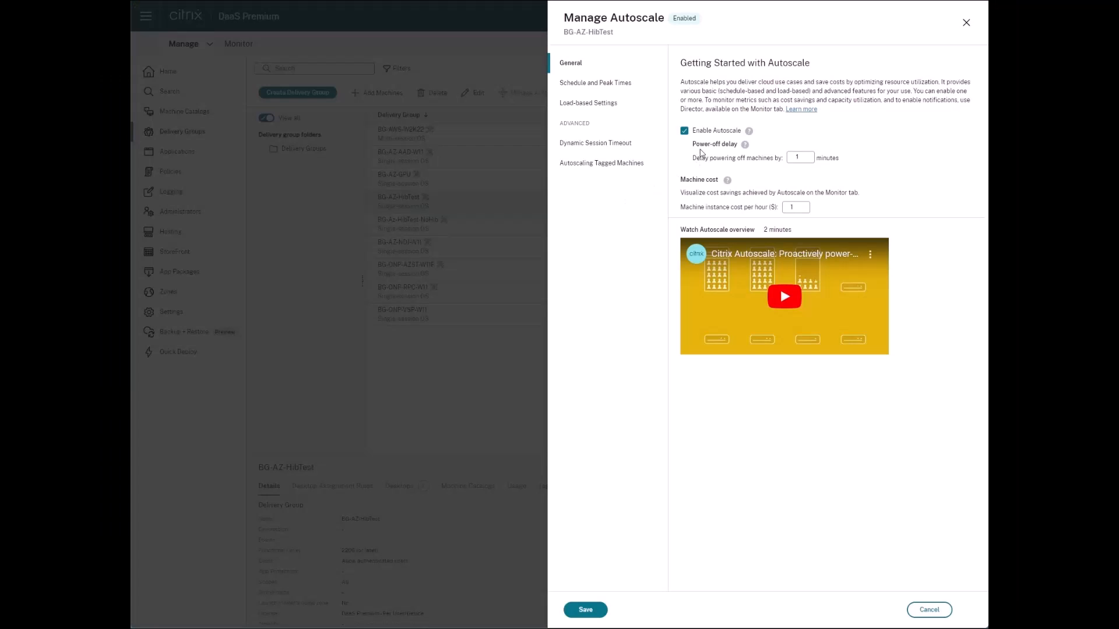
Review BG-AZ-HibTest's schedule and load-based power policies, with disconnection and logoff actions set to Suspend.
left_click(596, 81)
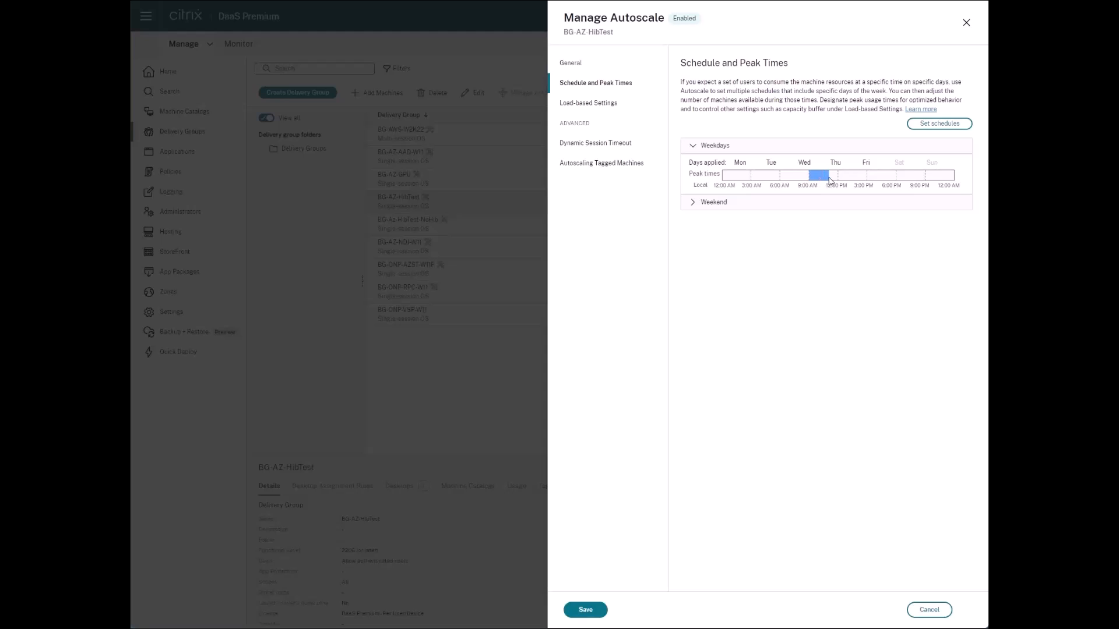
left_click(587, 103)
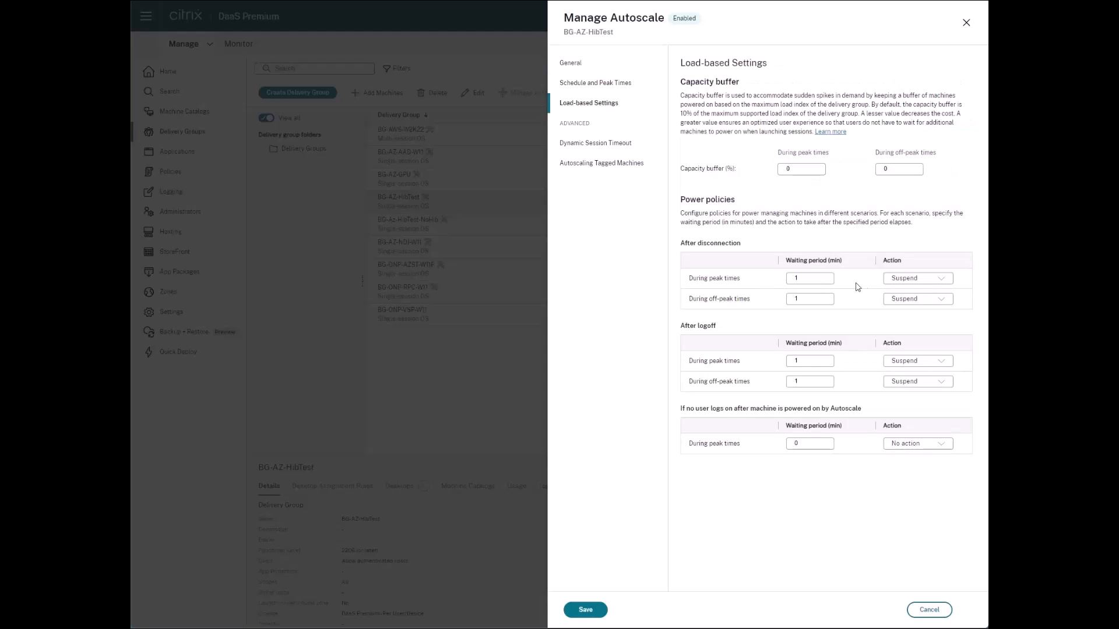
mouse_move(943, 278)
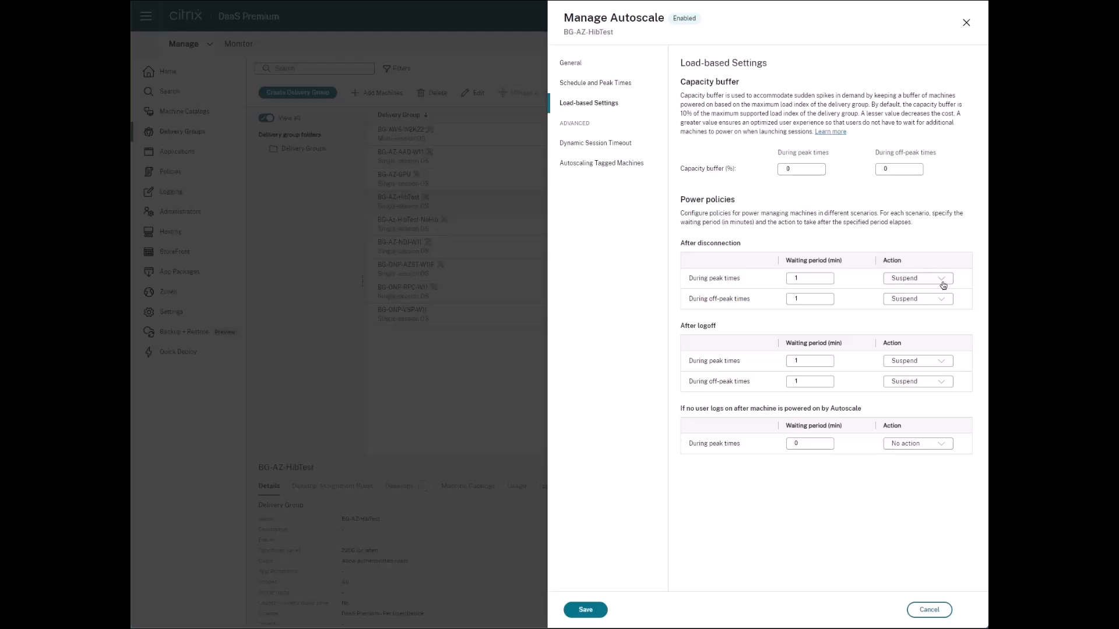
left_click(917, 277)
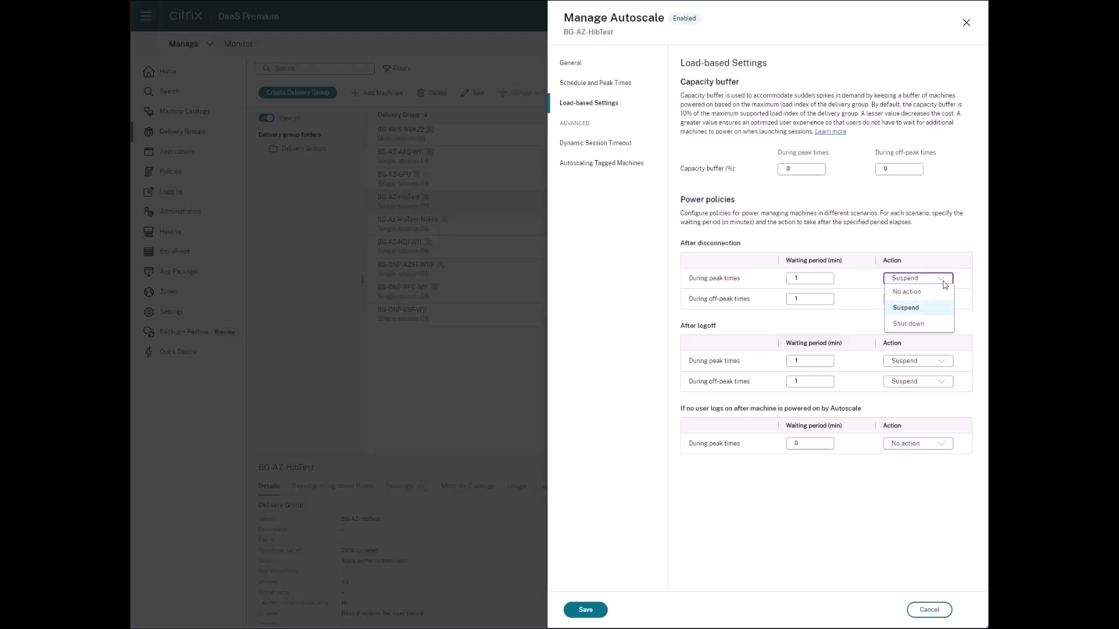